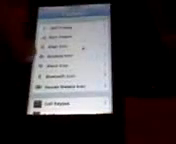
scroll("down", 3)
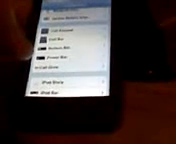
scroll("down", 3)
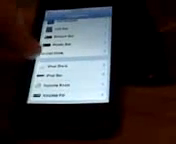
scroll("down", 3)
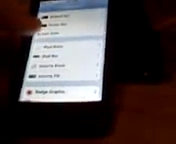